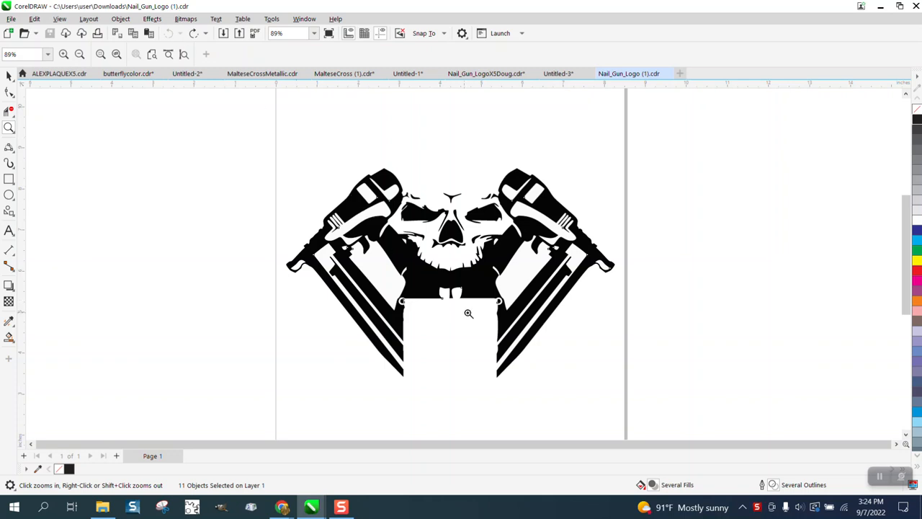
{"action": "mouse_move", "coordinate": [339, 222]}
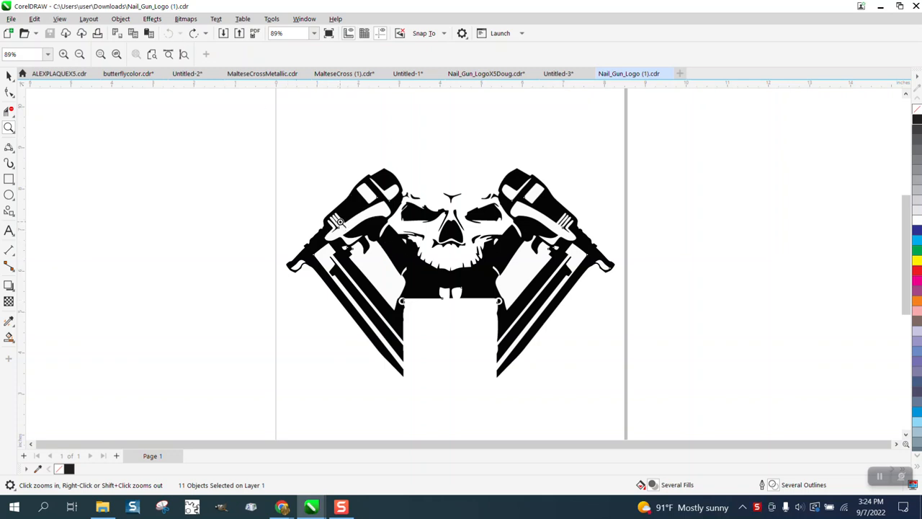
{"action": "mouse_move", "coordinate": [473, 227]}
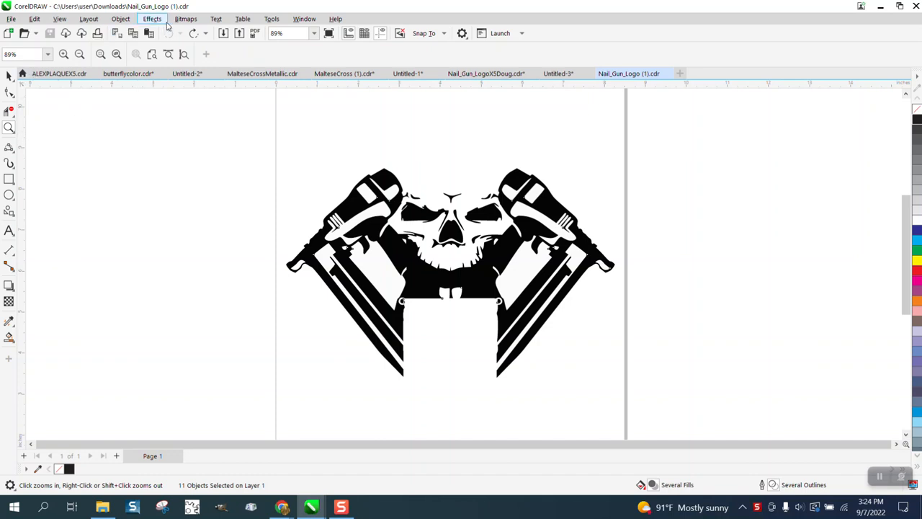
- Redo the fill removal and the 0.5 pt black outline on all 11 logo objects
{"action": "left_click", "coordinate": [169, 33]}
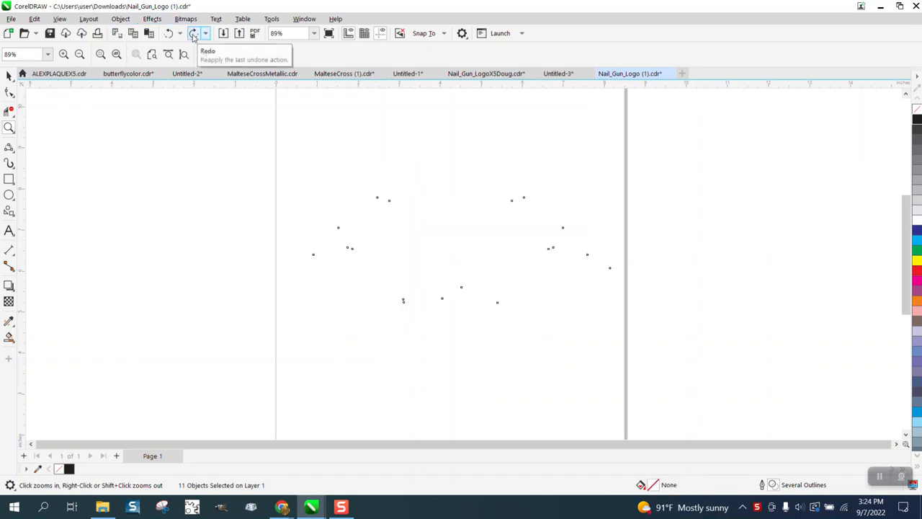
{"action": "left_click", "coordinate": [193, 33]}
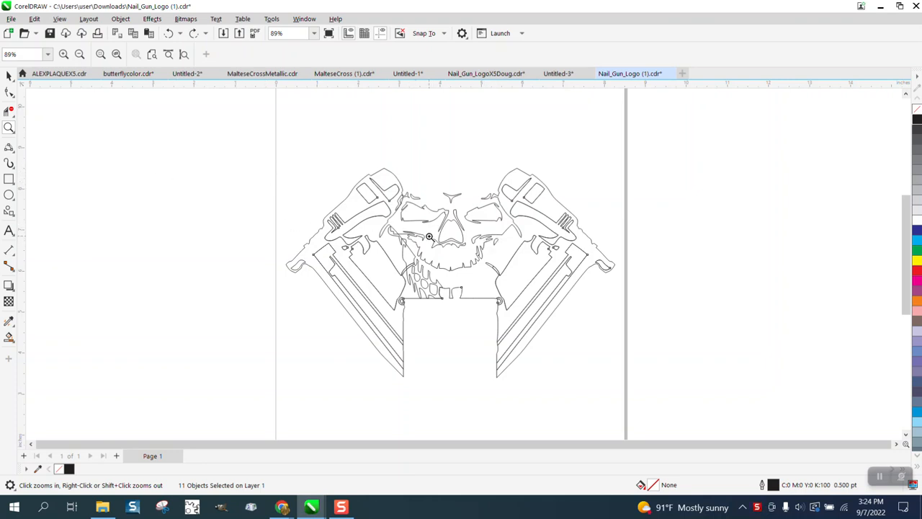
{"action": "mouse_move", "coordinate": [455, 293]}
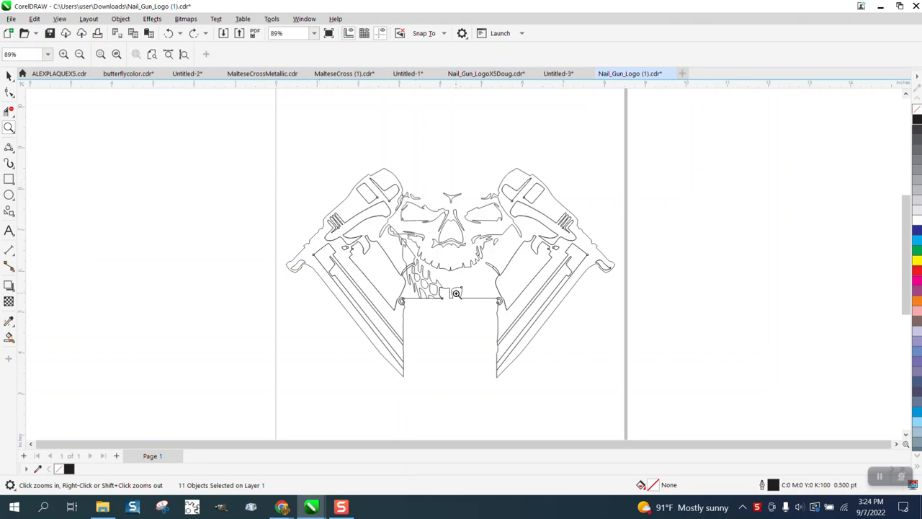
{"action": "mouse_move", "coordinate": [101, 267]}
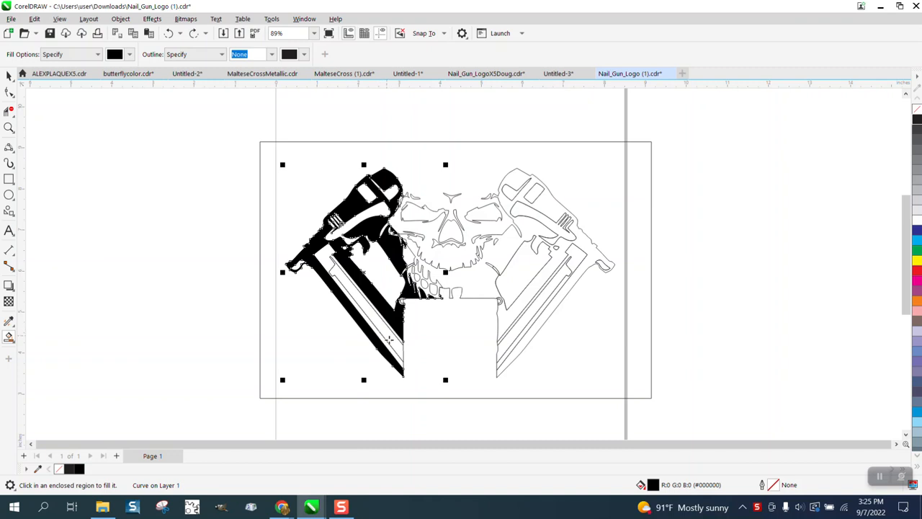
{"action": "mouse_move", "coordinate": [432, 243]}
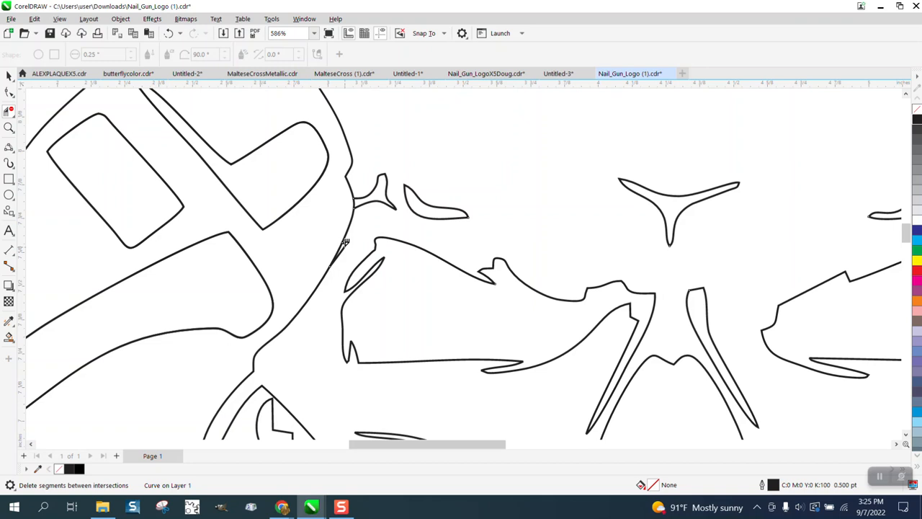
{"action": "mouse_move", "coordinate": [310, 226]}
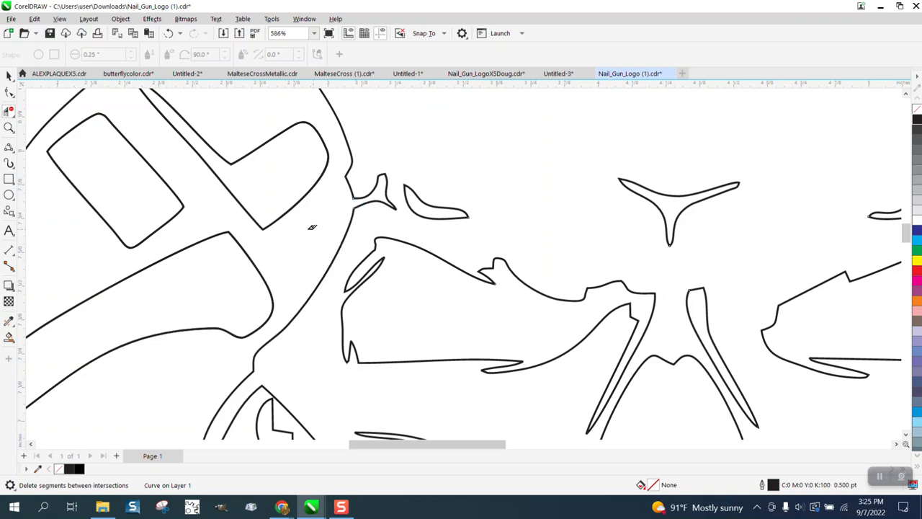
{"action": "mouse_move", "coordinate": [96, 119]}
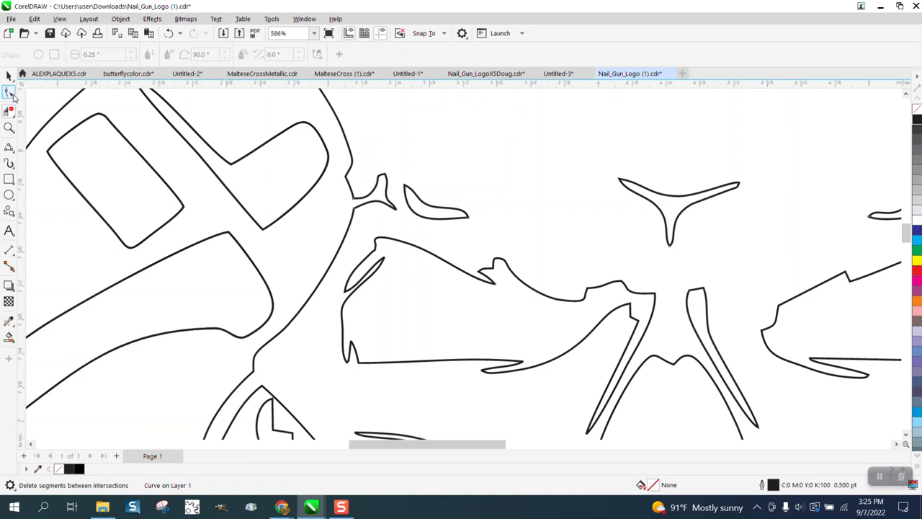
- Delete the stray segment beside the skull's nose and inspect a kink with the Shape tool
{"action": "left_click", "coordinate": [10, 94]}
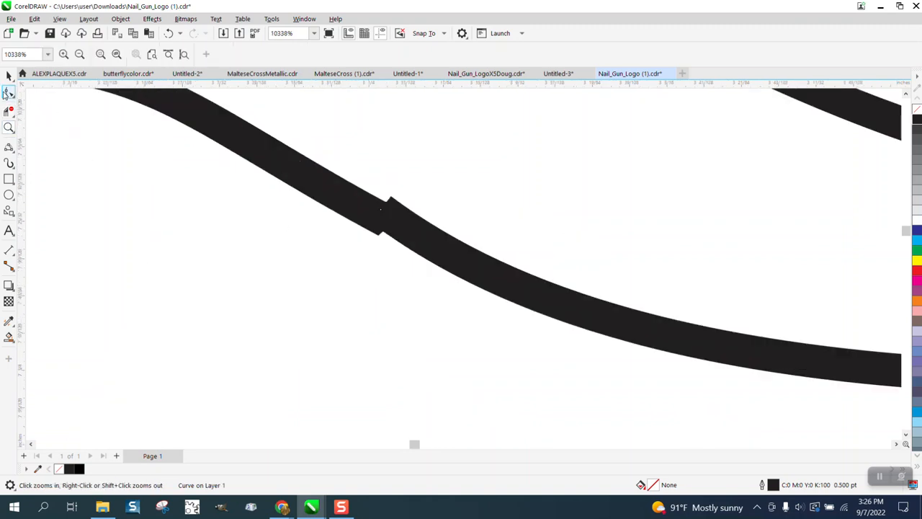
{"action": "left_click", "coordinate": [9, 93]}
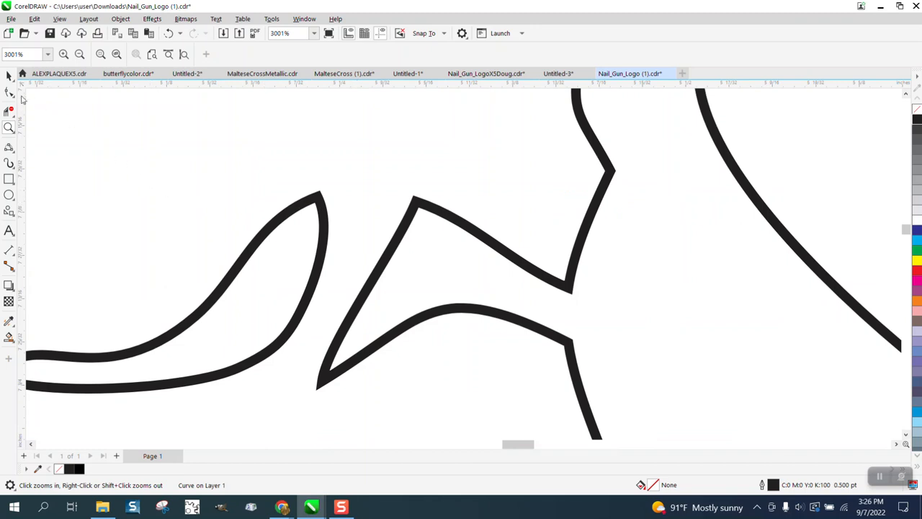
- Trim the overlapping segments where the pointed spike crosses the neighbouring outline
{"action": "left_click", "coordinate": [9, 92]}
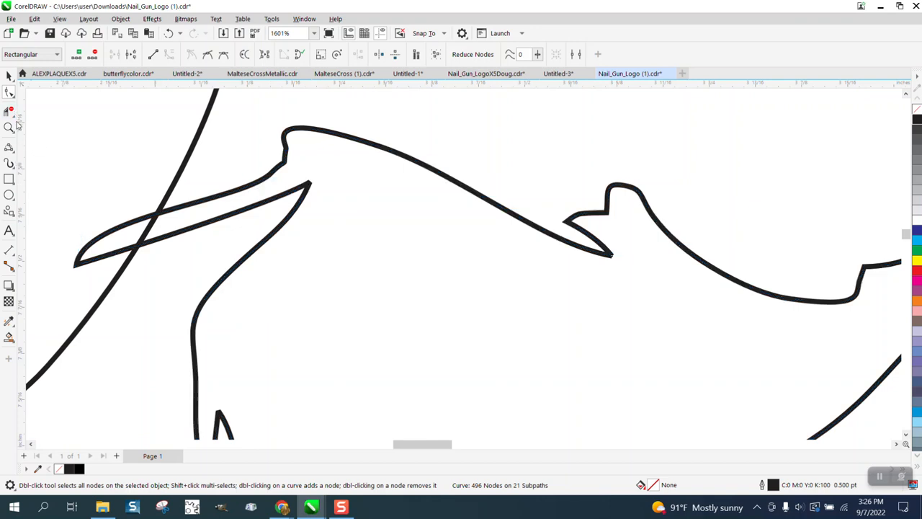
{"action": "left_click", "coordinate": [9, 92]}
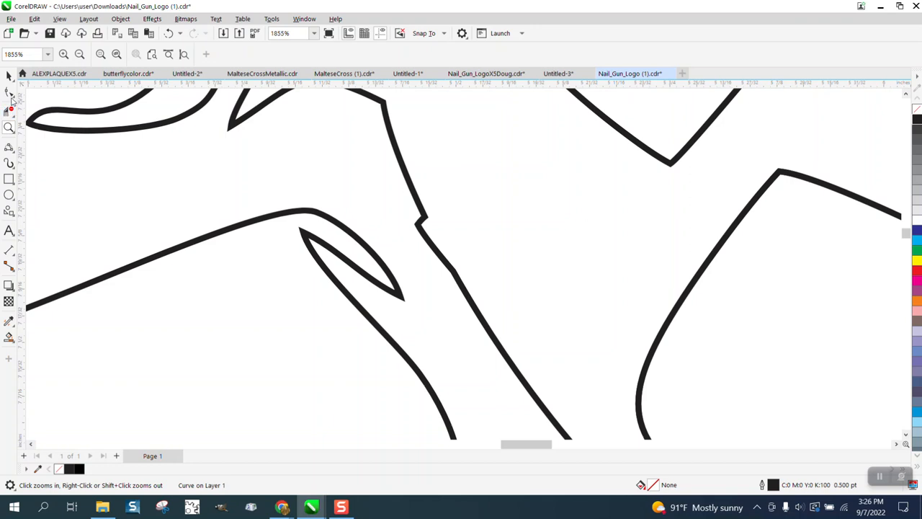
{"action": "left_click", "coordinate": [9, 91]}
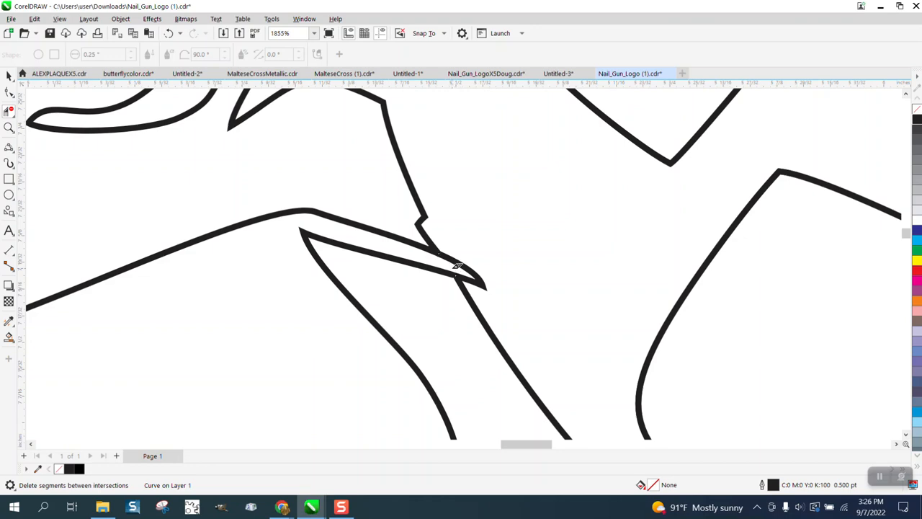
{"action": "scroll", "scroll_direction": "down", "scroll_amount": 3}
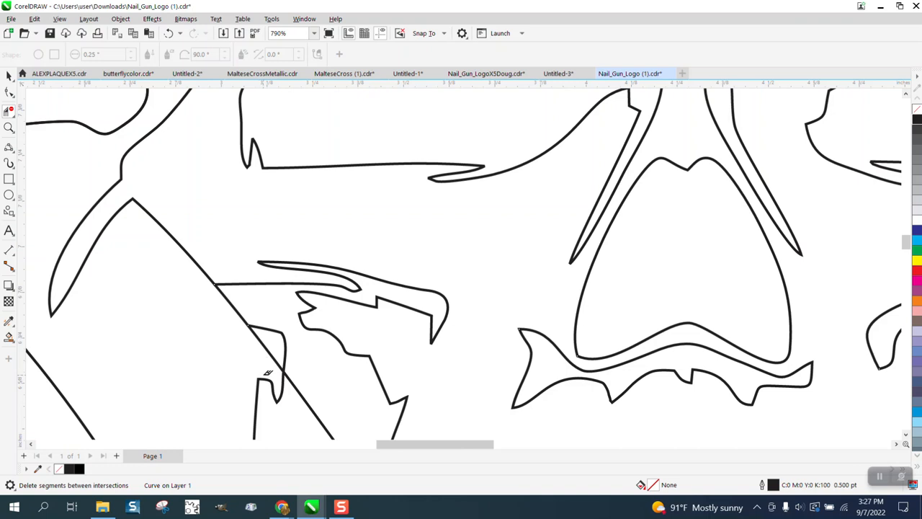
{"action": "mouse_move", "coordinate": [270, 346]}
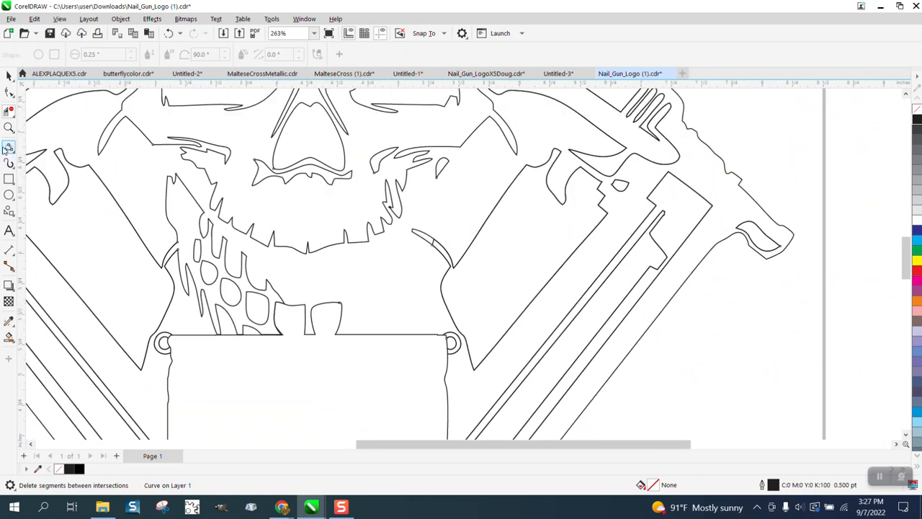
- Remove crossing segments around the skull's jaw and left nail gun, then zoom out to check
{"action": "left_click", "coordinate": [10, 147]}
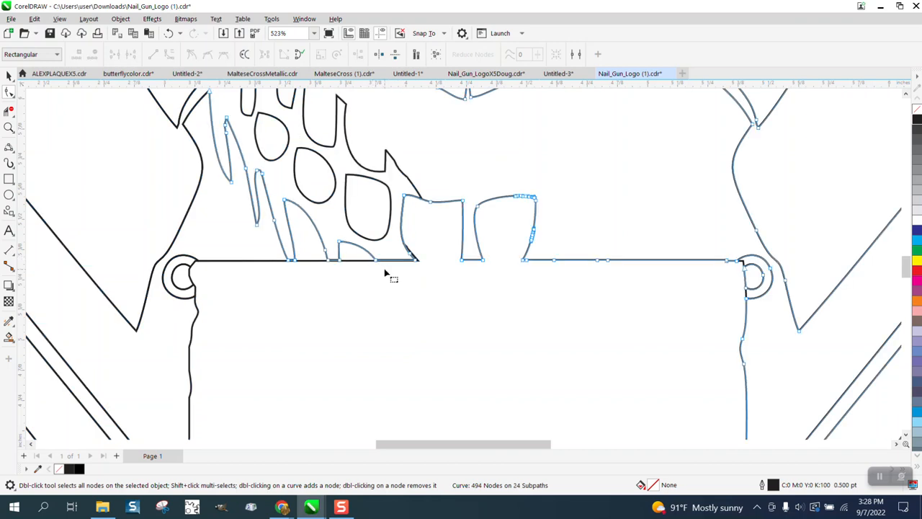
{"action": "mouse_move", "coordinate": [417, 267]}
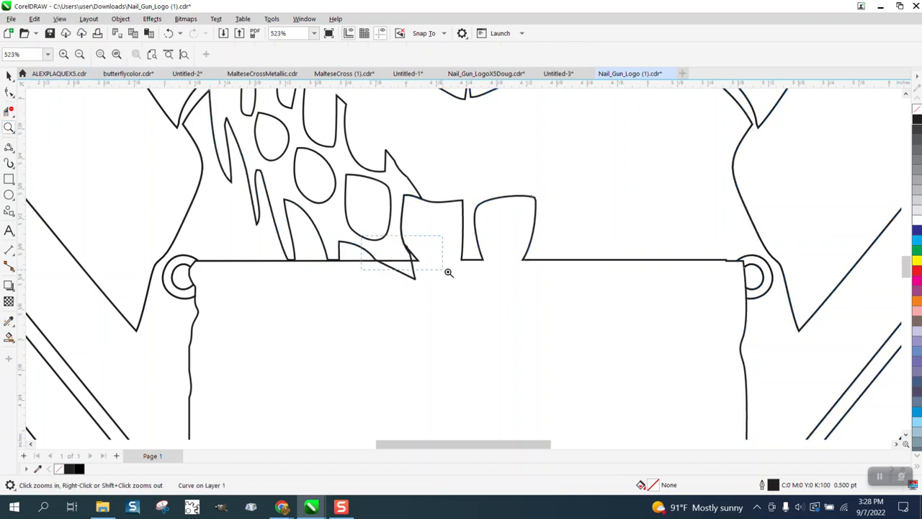
- Zoom into the jaw-bar junction and delete the lower diagonal and the slanted segment
{"action": "left_click", "coordinate": [446, 272]}
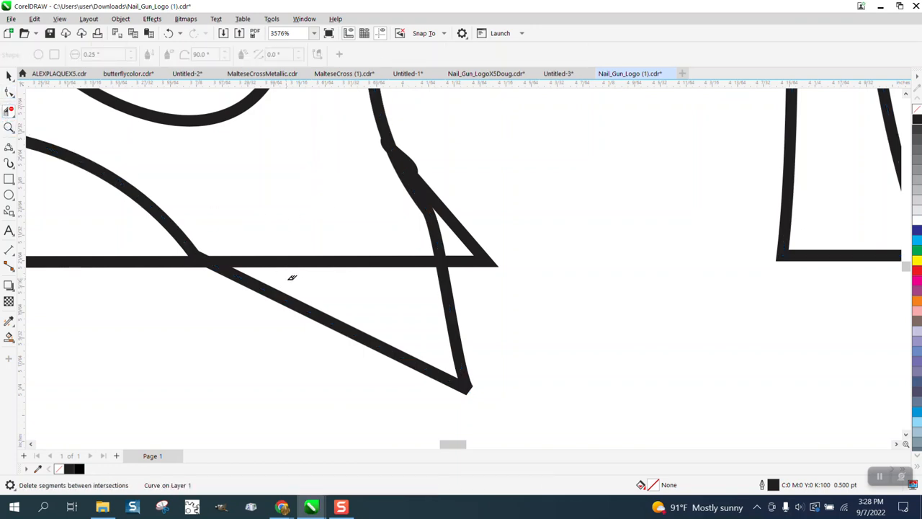
{"action": "left_click", "coordinate": [292, 277]}
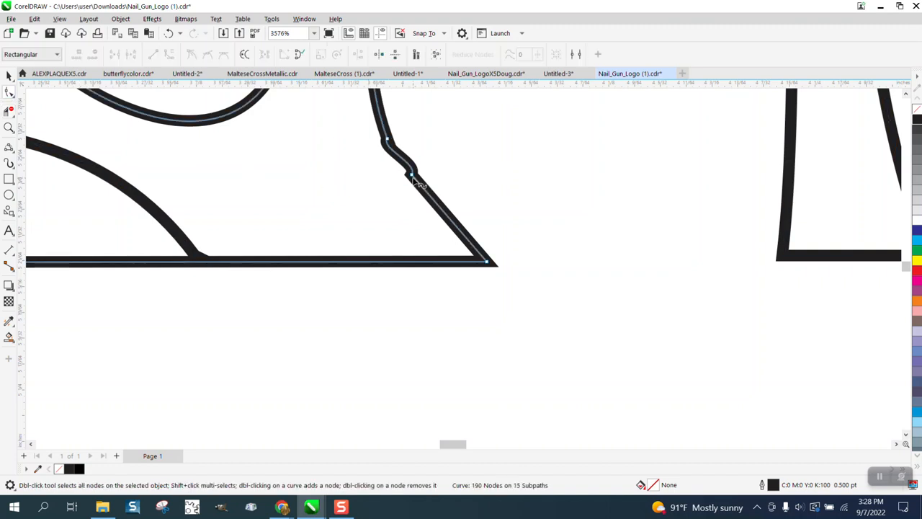
{"action": "left_click", "coordinate": [413, 175]}
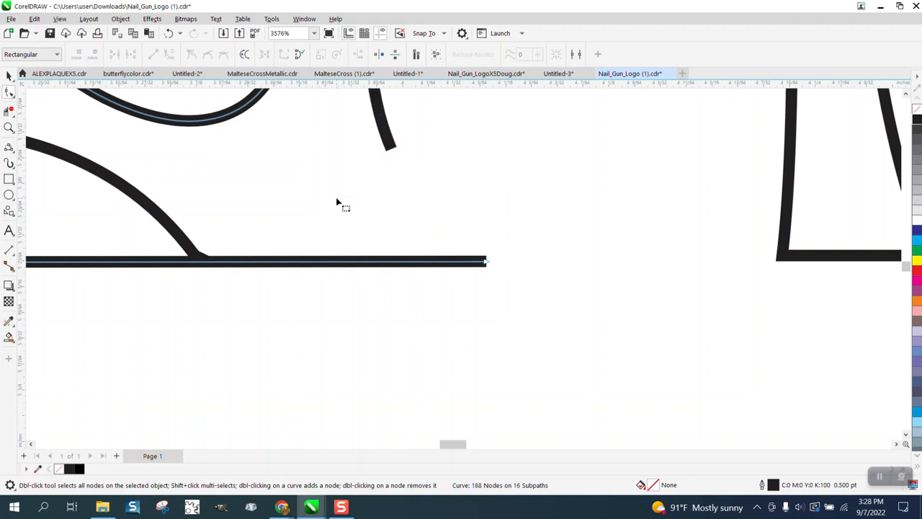
{"action": "mouse_move", "coordinate": [374, 143]}
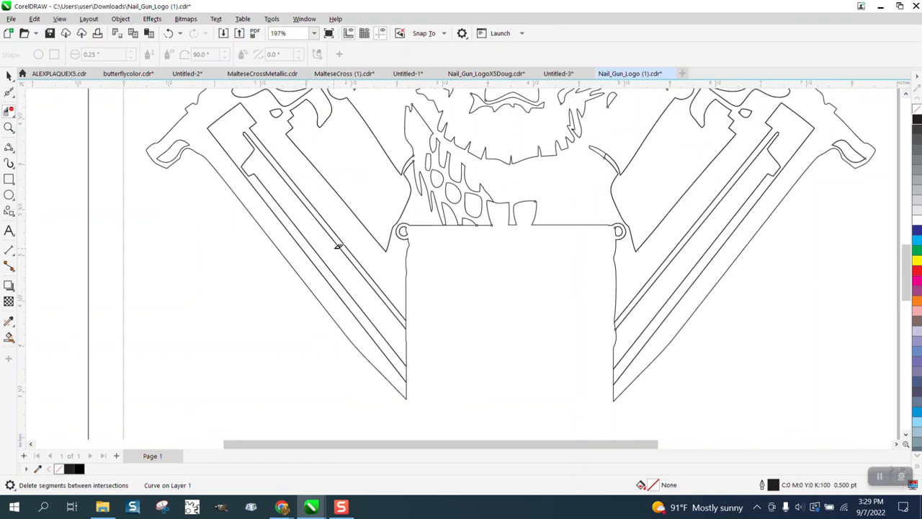
{"action": "mouse_move", "coordinate": [368, 287]}
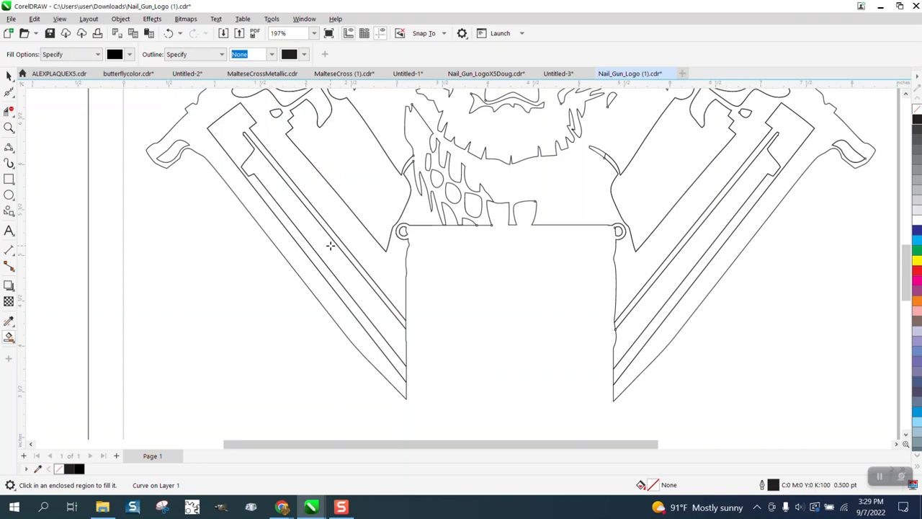
- Test-fill the left nail gun's long inner strip black with no outline to check enclosure
{"action": "left_click", "coordinate": [324, 245]}
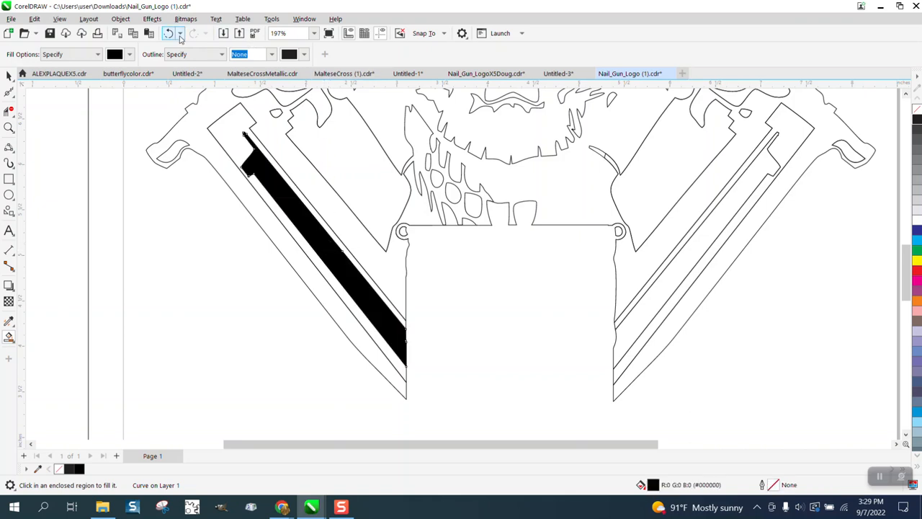
- Undo the test fill and place an angled bar across the strip with a spare copy
{"action": "left_click", "coordinate": [168, 33]}
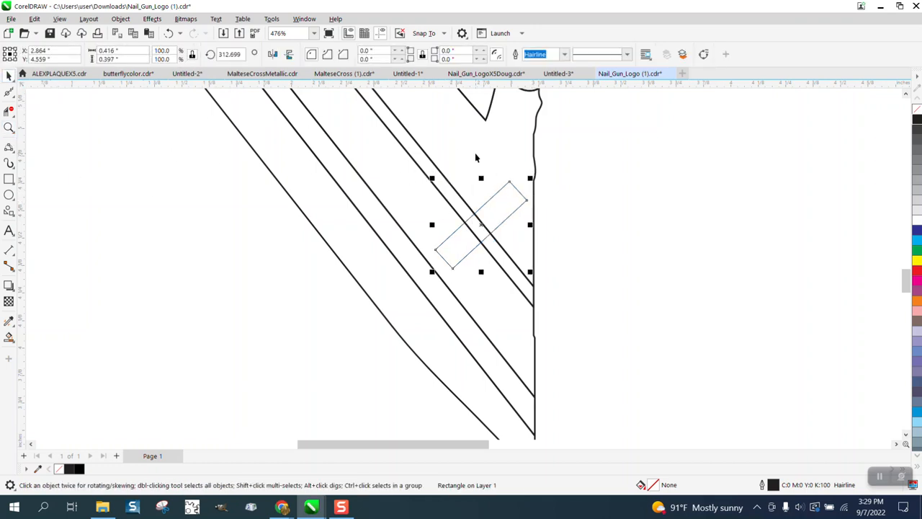
{"action": "left_click_drag", "start_coordinate": [479, 225], "coordinate": [565, 224]}
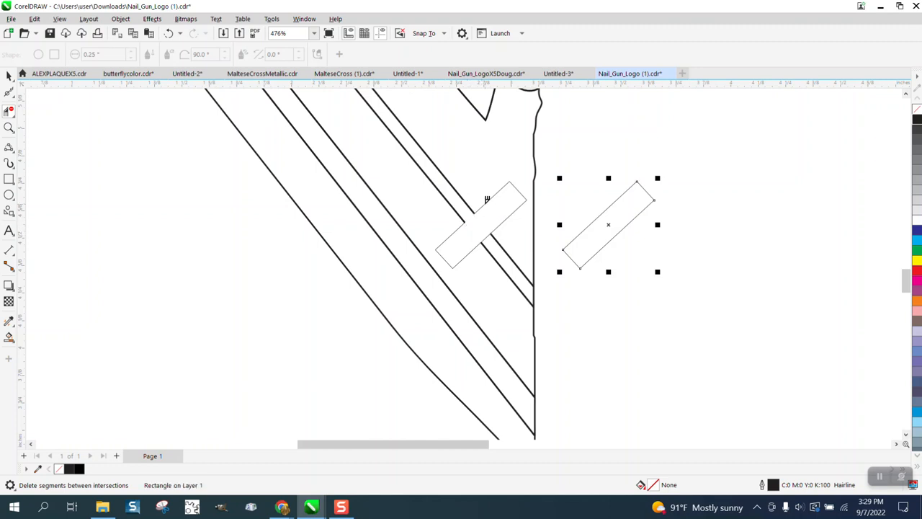
{"action": "mouse_move", "coordinate": [284, 86]}
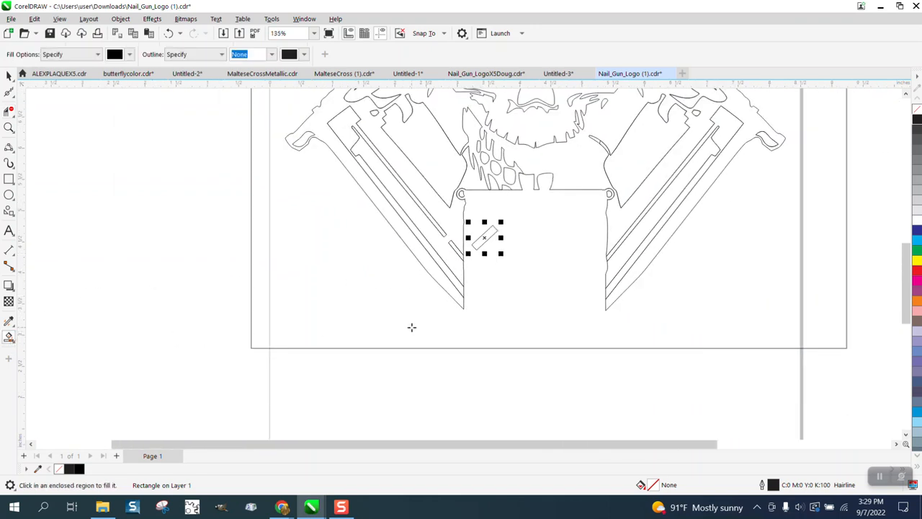
- Smart Fill around the whole logo as a black silhouette and move the spare bar onto its edge
{"action": "left_click", "coordinate": [9, 147]}
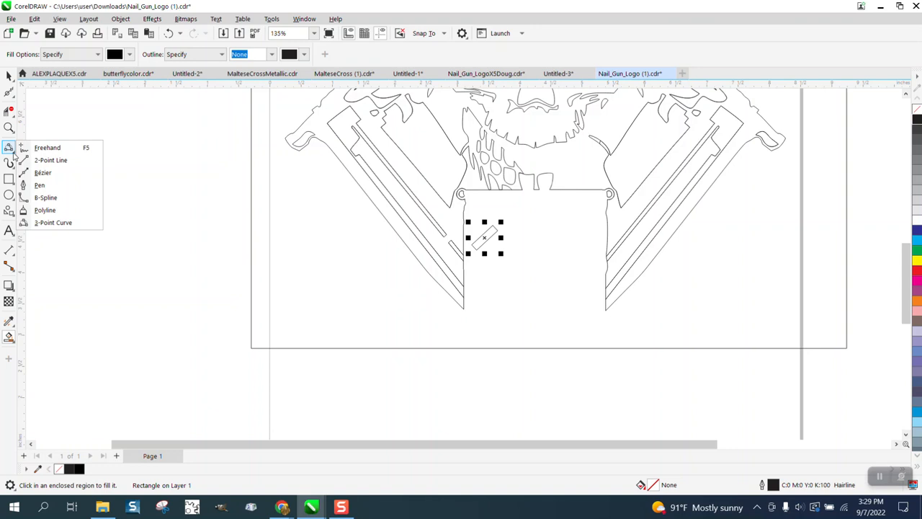
{"action": "left_click", "coordinate": [47, 148]}
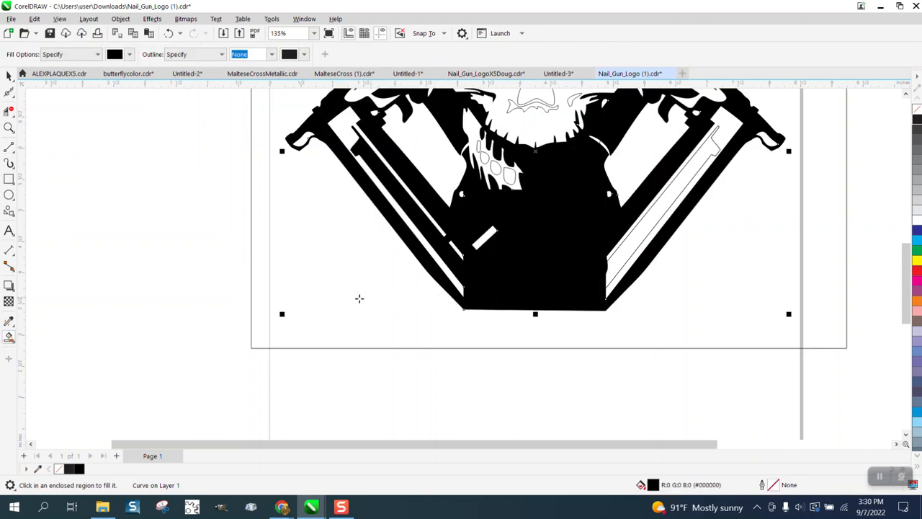
{"action": "mouse_move", "coordinate": [388, 211]}
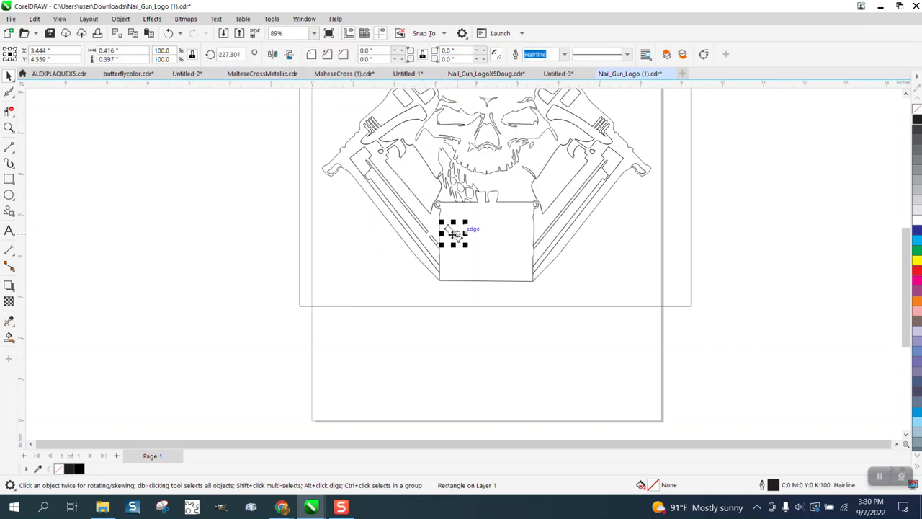
{"action": "left_click_drag", "start_coordinate": [453, 234], "coordinate": [543, 234]}
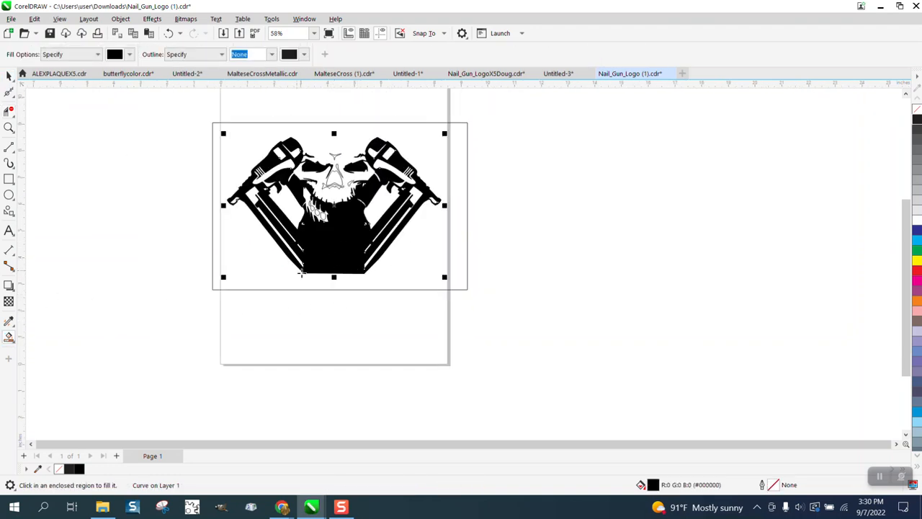
{"action": "mouse_move", "coordinate": [171, 162]}
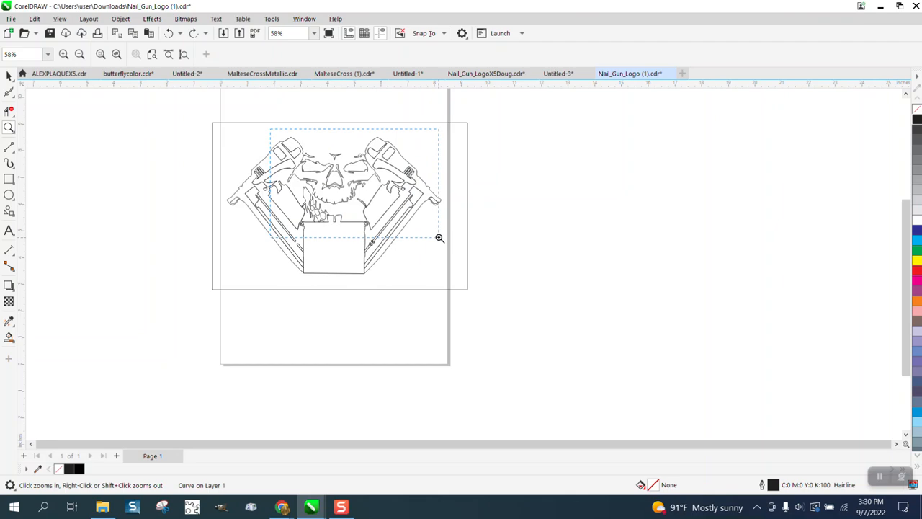
- Remove the test silhouette, restore 0.5 pt outlines, and trim an overlapping segment in the skull's nose
{"action": "left_click", "coordinate": [440, 238]}
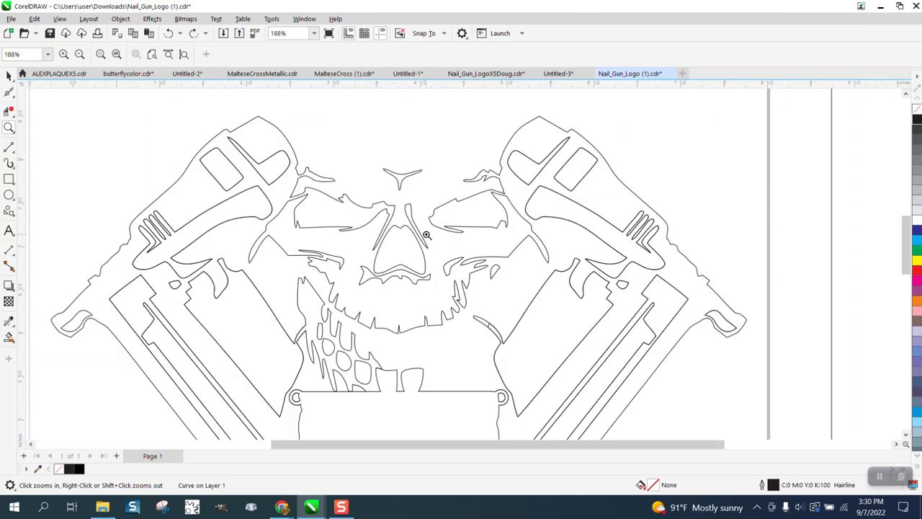
{"action": "mouse_move", "coordinate": [387, 237]}
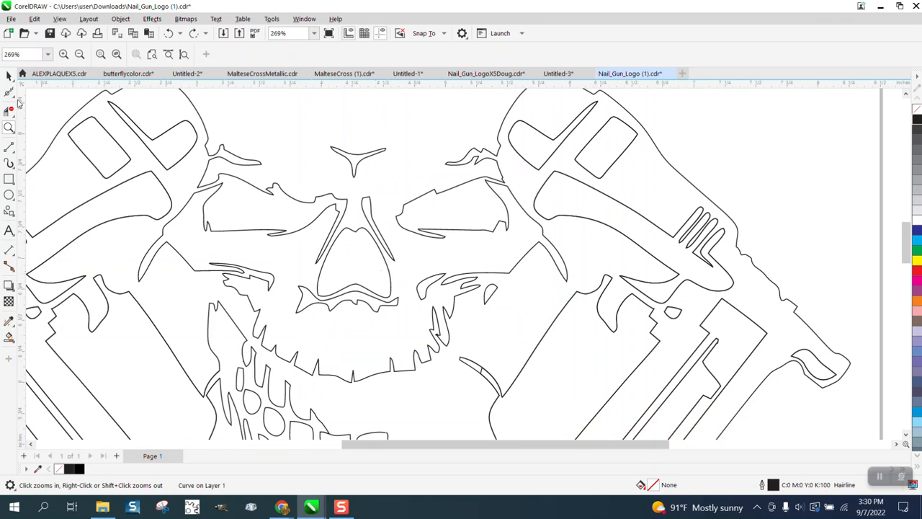
{"action": "left_click", "coordinate": [9, 92]}
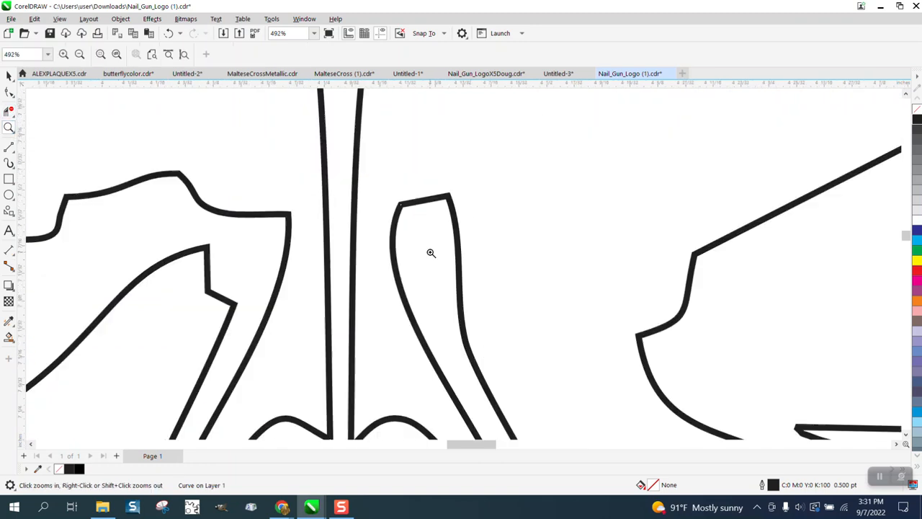
{"action": "left_click", "coordinate": [10, 108]}
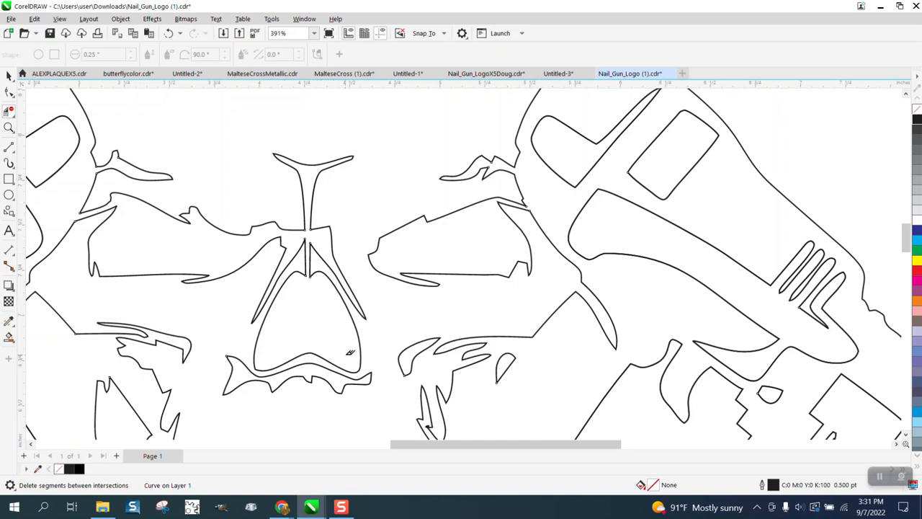
{"action": "left_click", "coordinate": [9, 126]}
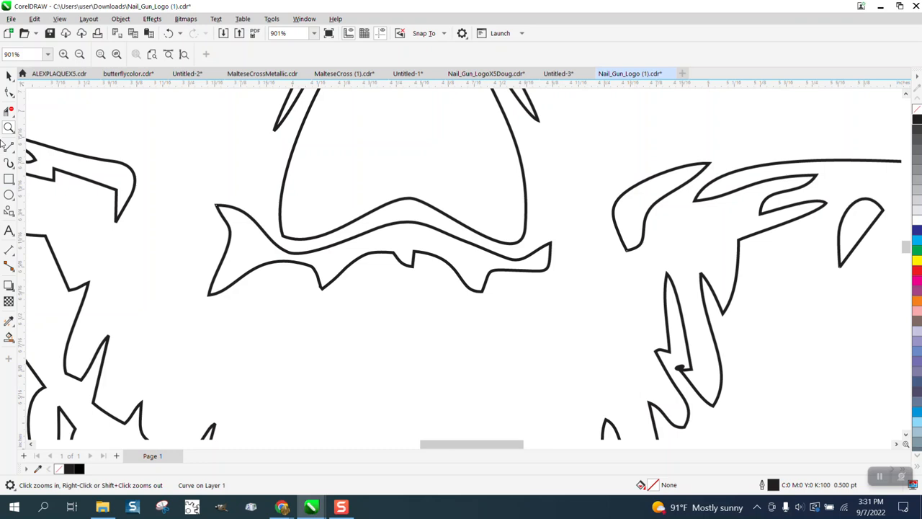
- Zoom in on the cheek shapes and inspect where the nose and cheek outlines meet
{"action": "left_click", "coordinate": [10, 94]}
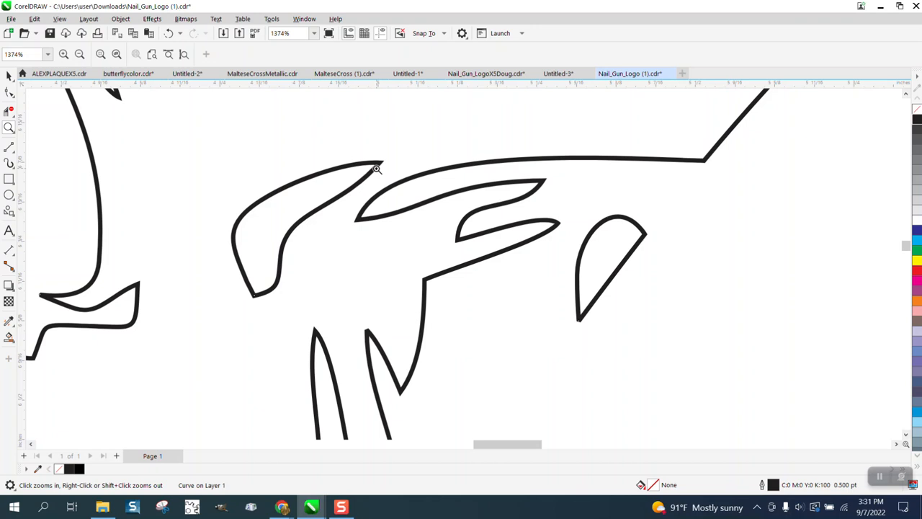
{"action": "left_click", "coordinate": [10, 74]}
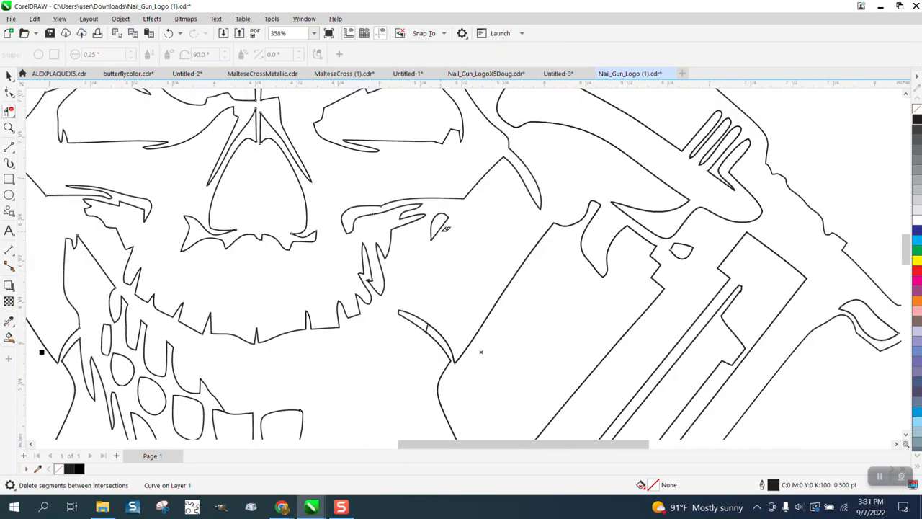
{"action": "mouse_move", "coordinate": [446, 234]}
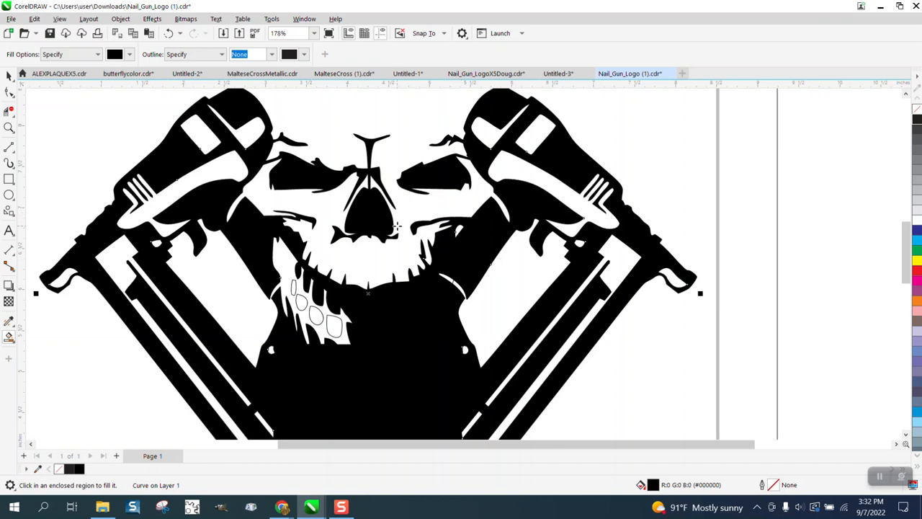
{"action": "mouse_move", "coordinate": [333, 332]}
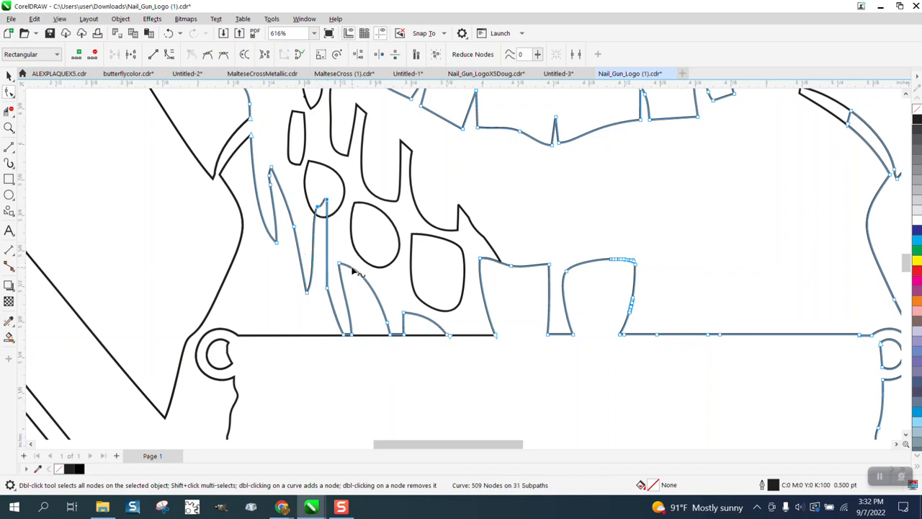
- Select all nodes of the jaw outline and pick the thin connecting curve to trim
{"action": "double_click", "coordinate": [364, 276]}
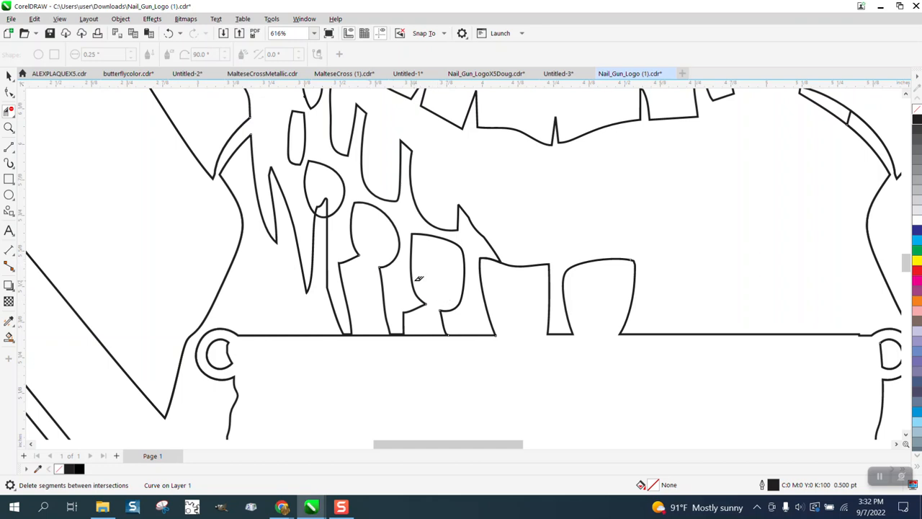
{"action": "mouse_move", "coordinate": [322, 211]}
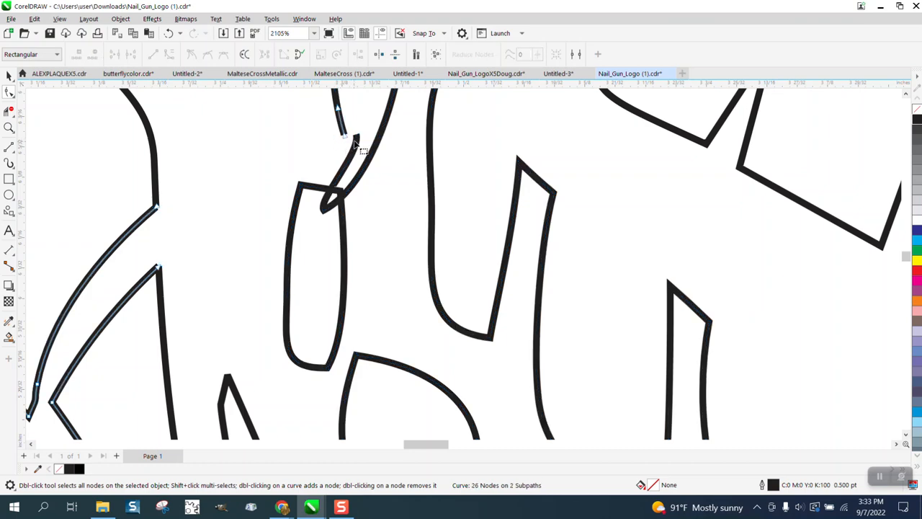
{"action": "left_click", "coordinate": [343, 136]}
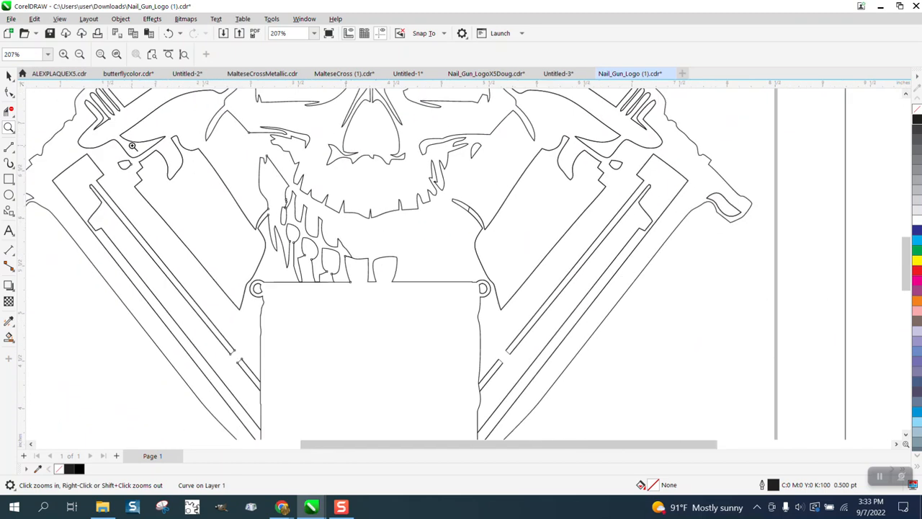
{"action": "mouse_move", "coordinate": [445, 198]}
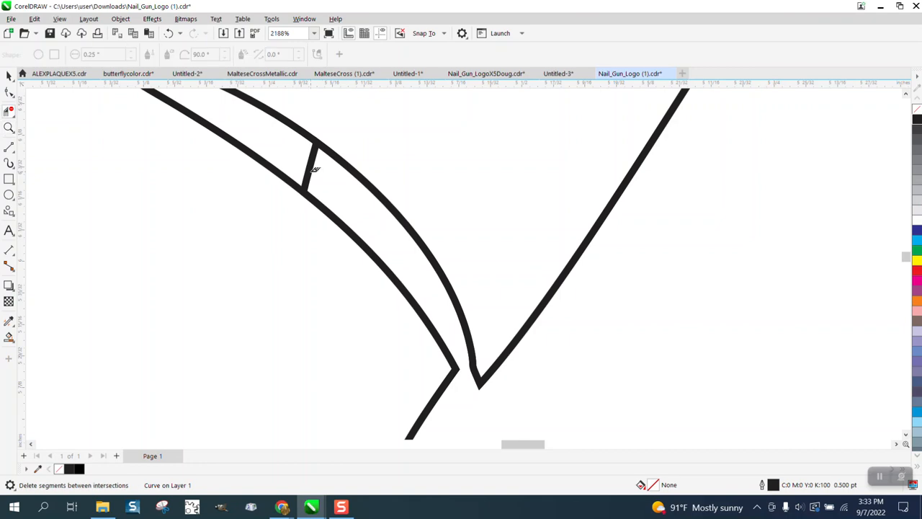
- Zoom into the nail-gun strip and trim away its stray crossing segment
{"action": "scroll", "scroll_direction": "down", "scroll_amount": 3}
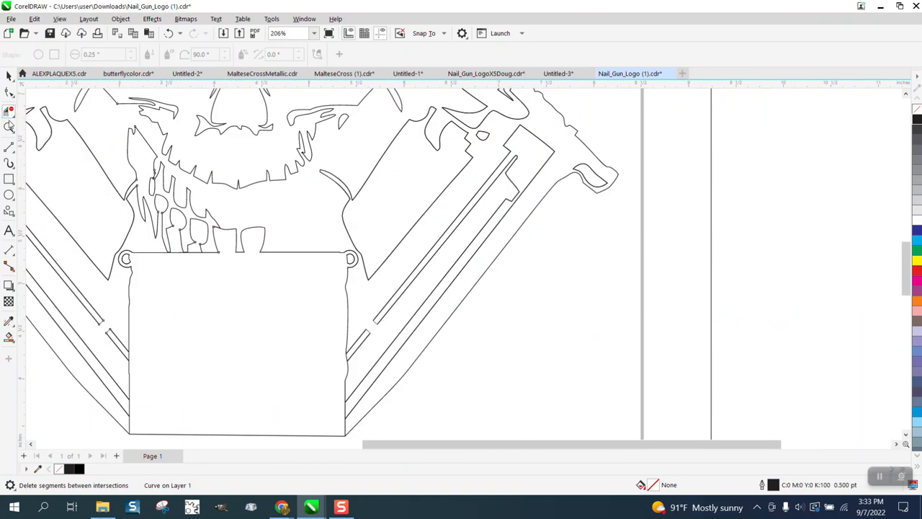
{"action": "left_click", "coordinate": [9, 127]}
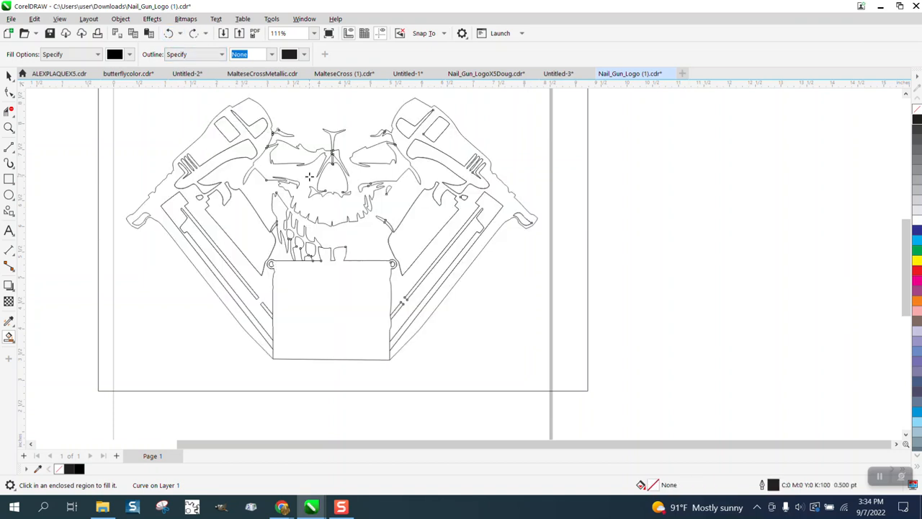
{"action": "mouse_move", "coordinate": [375, 236]}
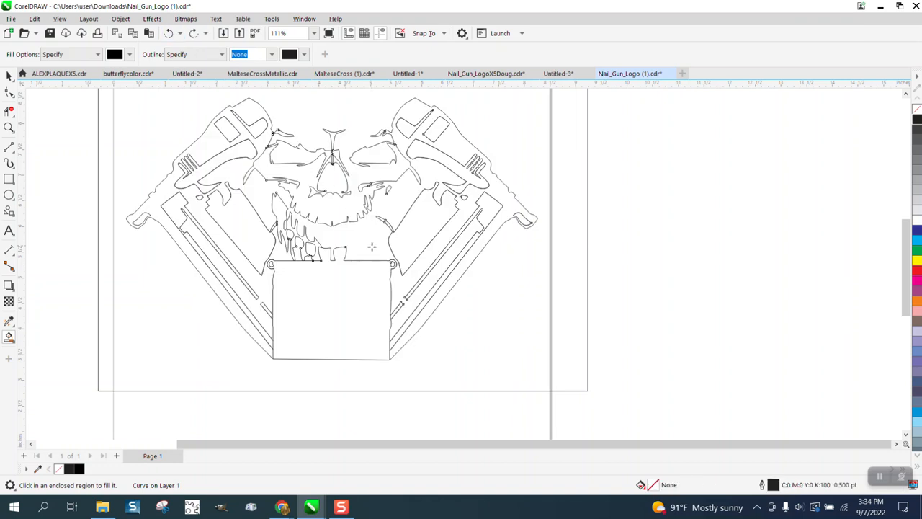
{"action": "mouse_move", "coordinate": [374, 261]}
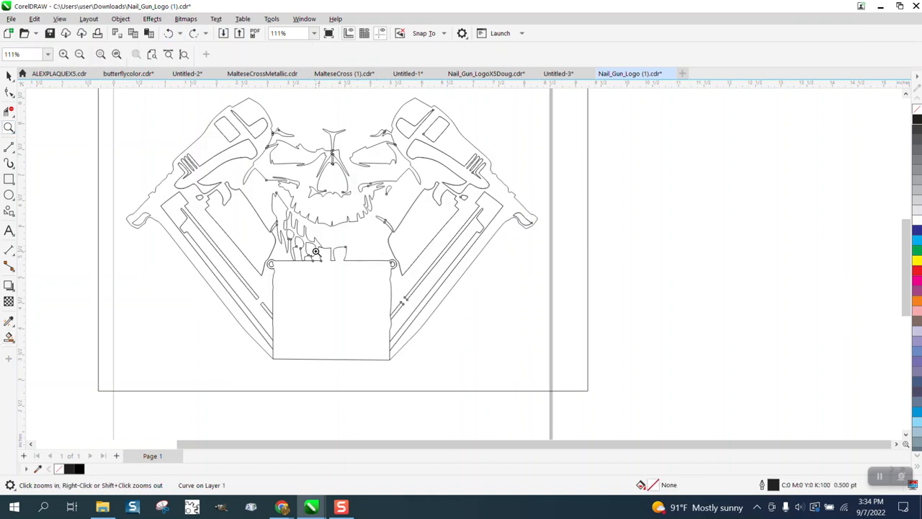
{"action": "mouse_move", "coordinate": [359, 273]}
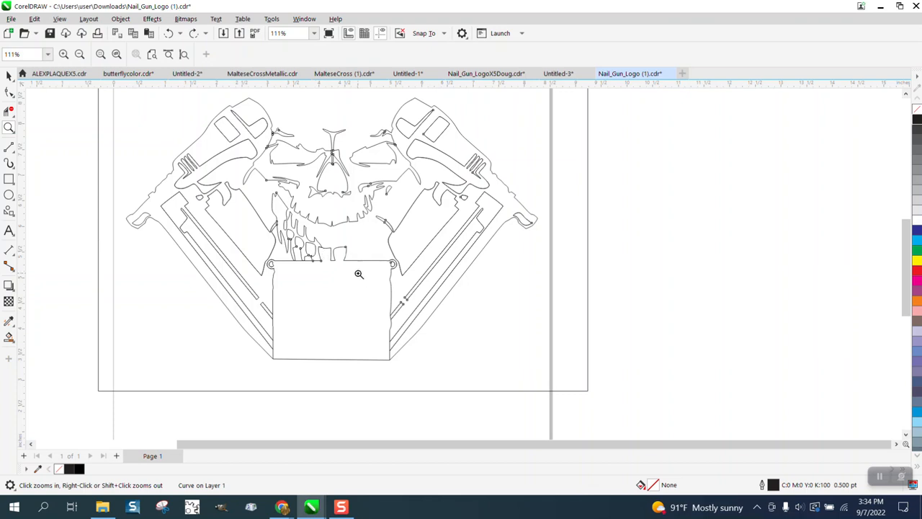
{"action": "left_click", "coordinate": [358, 274]}
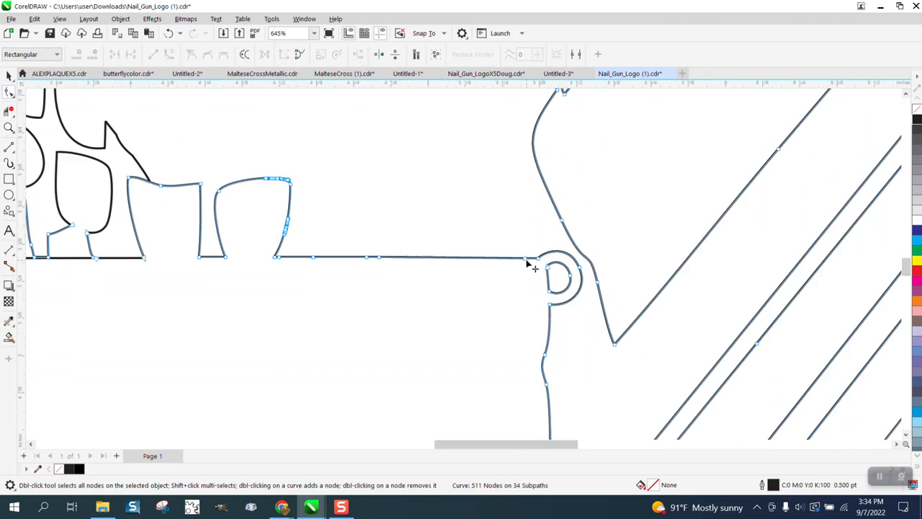
{"action": "left_click", "coordinate": [9, 127]}
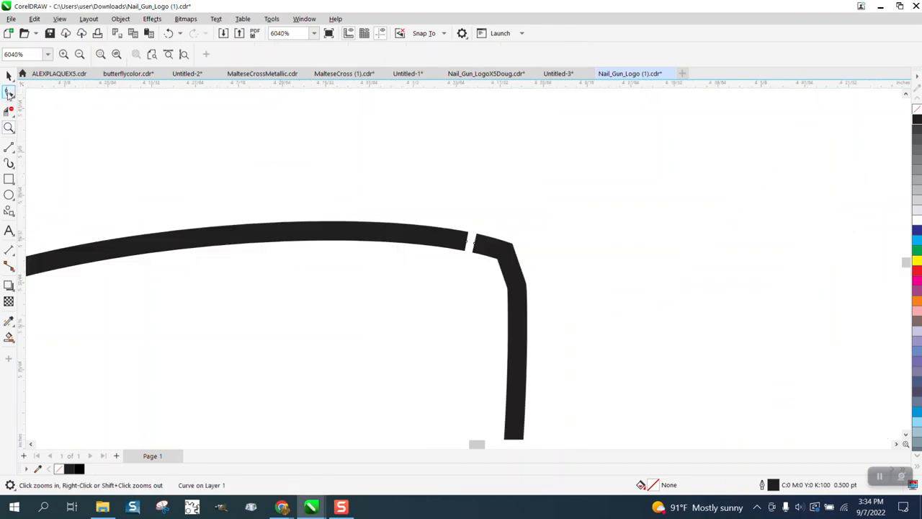
{"action": "left_click", "coordinate": [9, 94]}
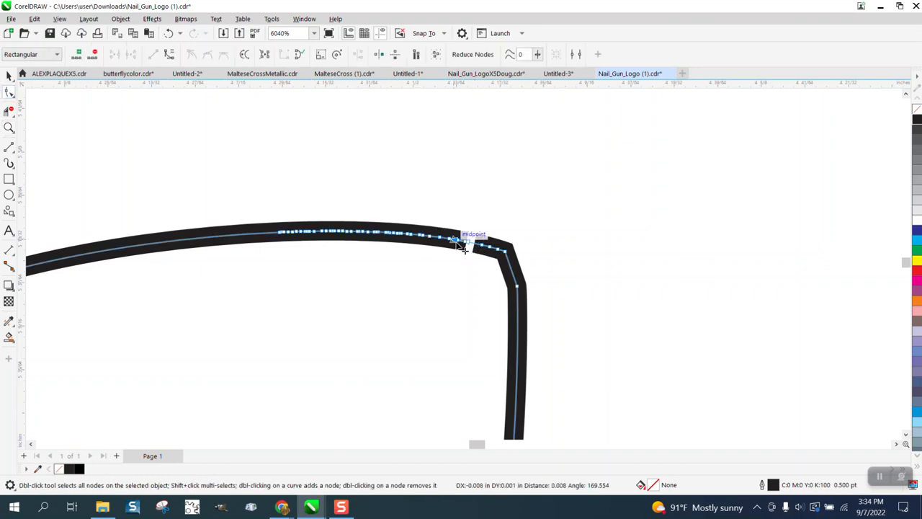
{"action": "double_click", "coordinate": [457, 241]}
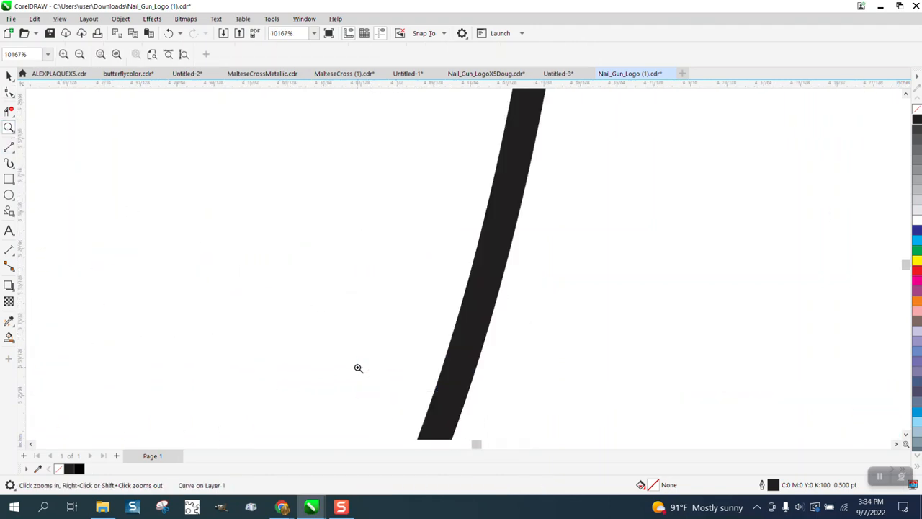
{"action": "left_click", "coordinate": [359, 368]}
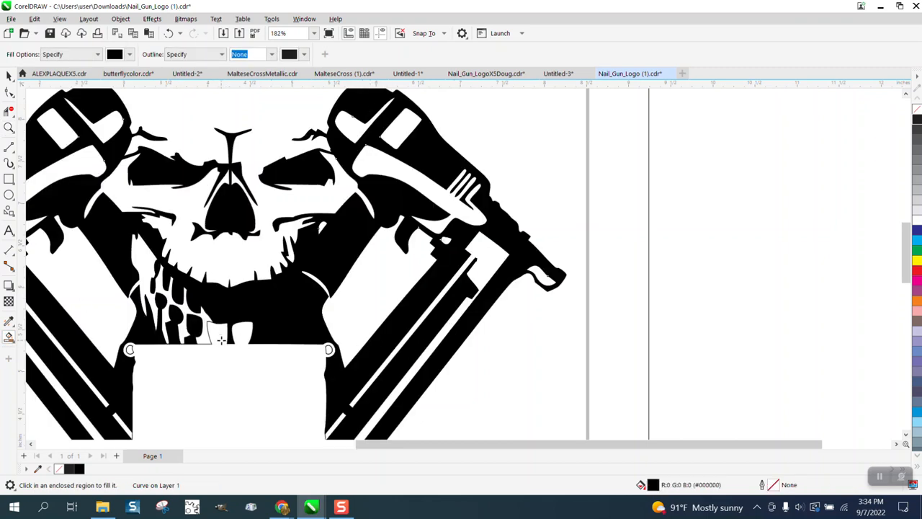
{"action": "mouse_move", "coordinate": [86, 218]}
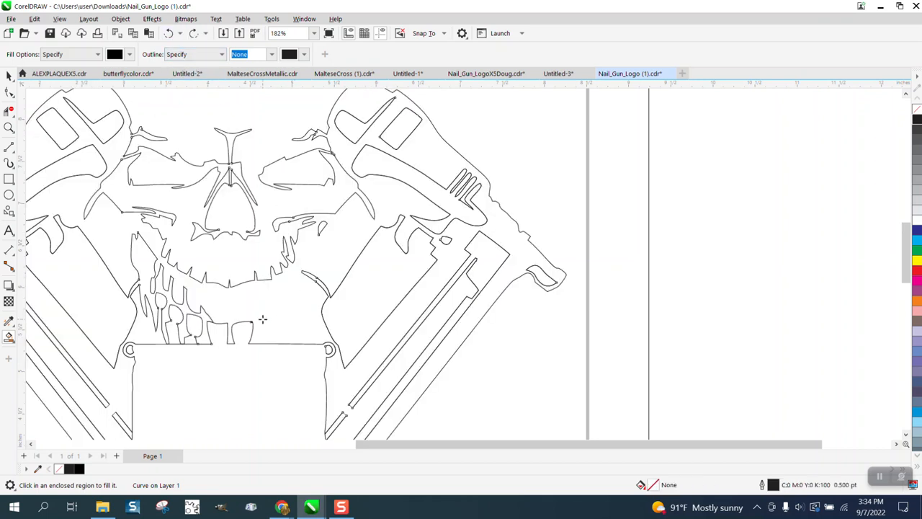
{"action": "mouse_move", "coordinate": [221, 348]}
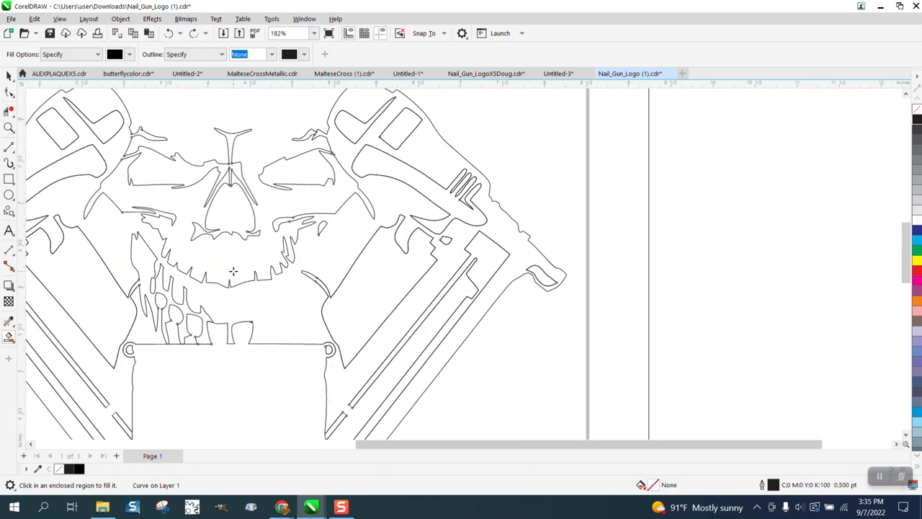
{"action": "left_click", "coordinate": [9, 127]}
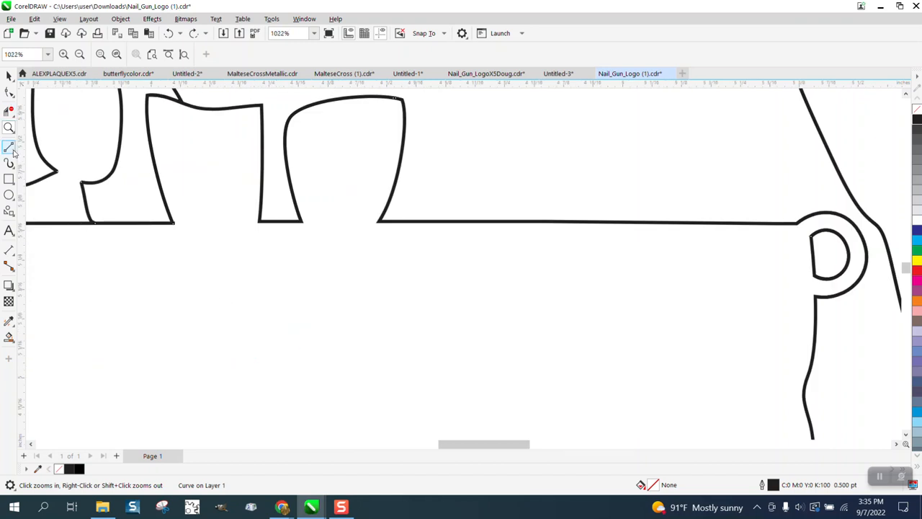
- Zoom in where the teeth meet the baseline and ready Smart Fill for a test fill
{"action": "left_click", "coordinate": [10, 148]}
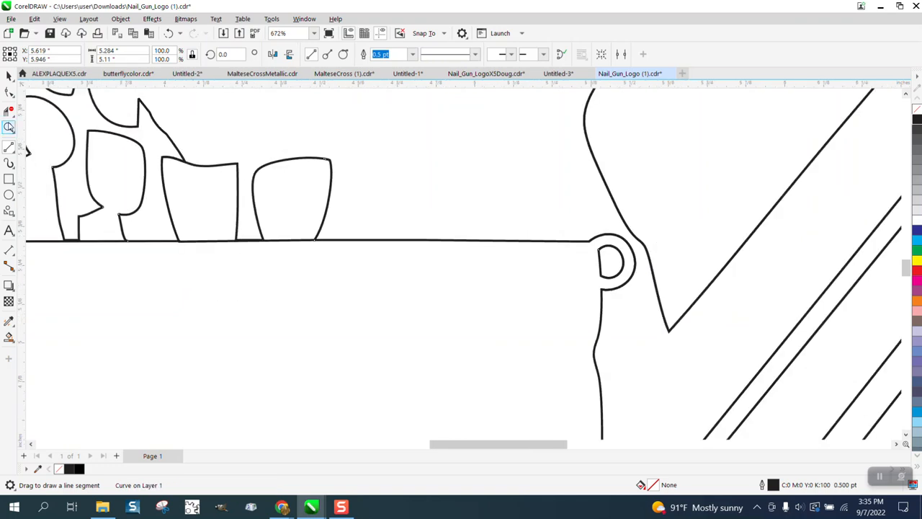
{"action": "left_click", "coordinate": [10, 125]}
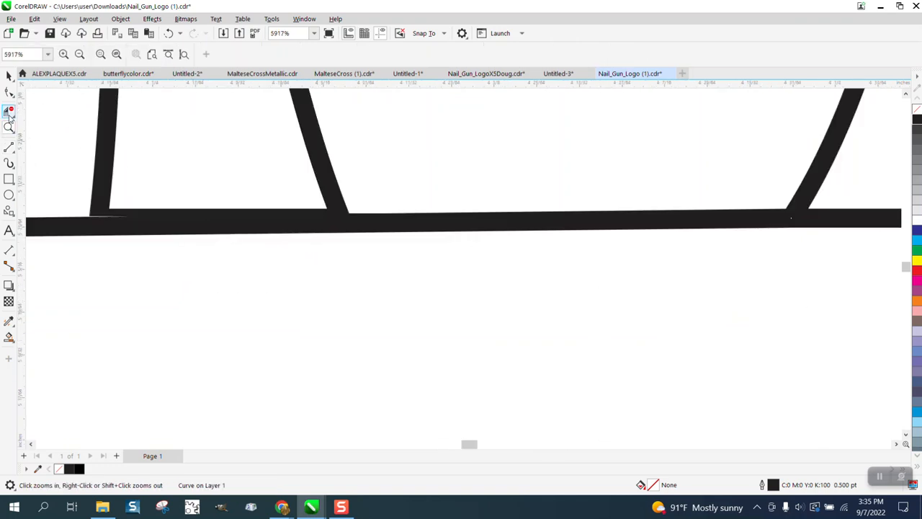
{"action": "left_click", "coordinate": [9, 91]}
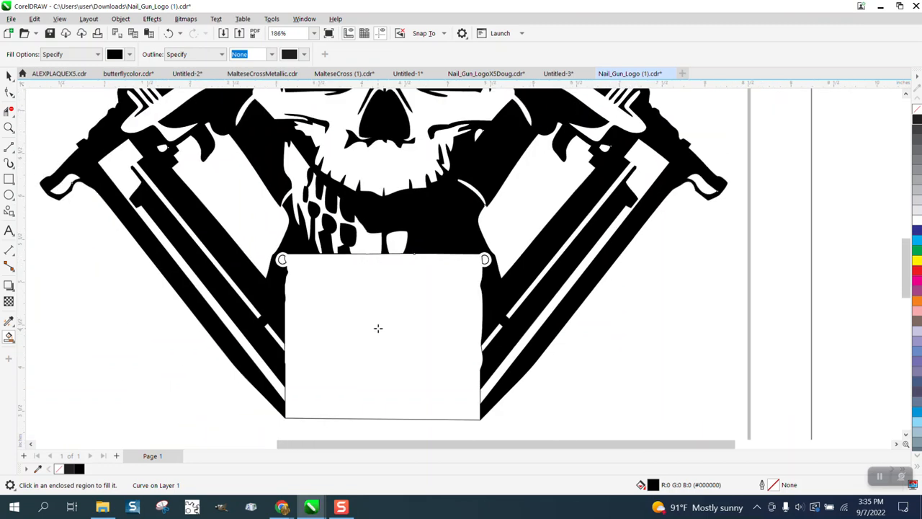
{"action": "mouse_move", "coordinate": [330, 195]}
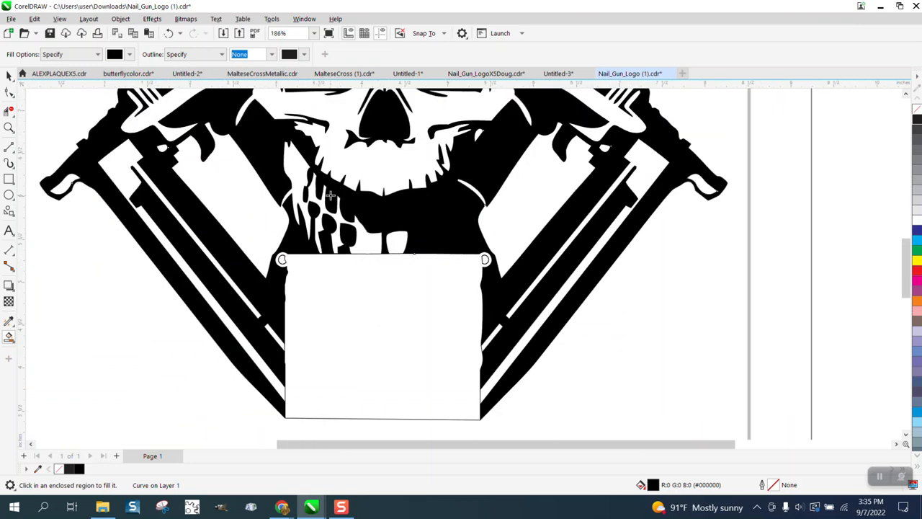
- Undo the trial fill and drag the stray line end onto the tooth corner
{"action": "left_click", "coordinate": [169, 33]}
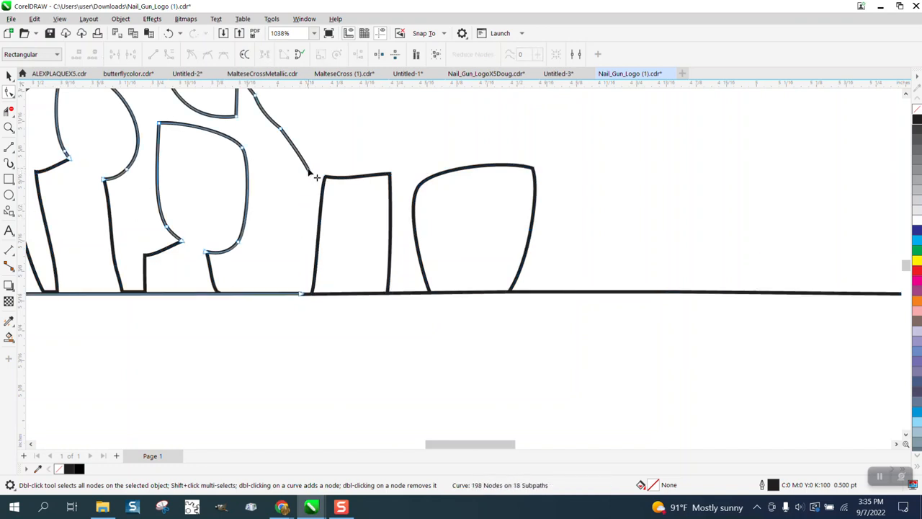
{"action": "left_click_drag", "start_coordinate": [301, 176], "coordinate": [306, 256]}
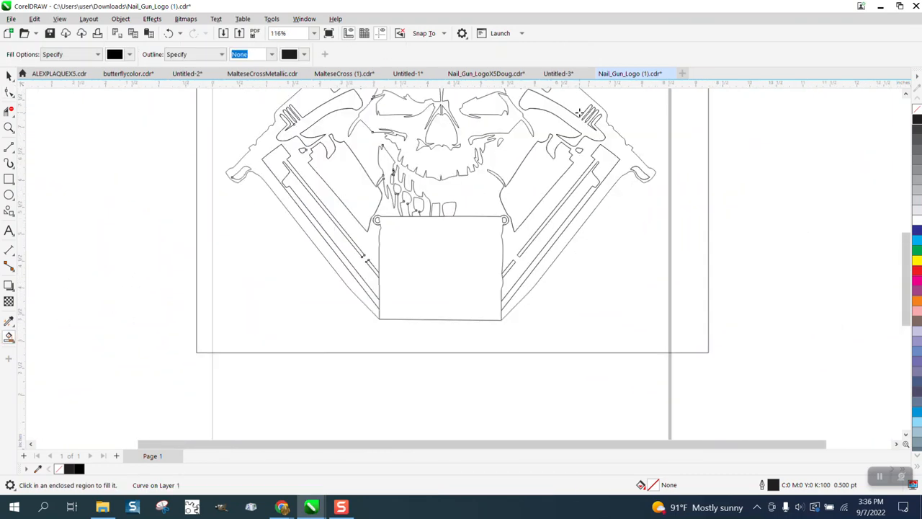
- Smart-fill inside the logo to create one merged outline shape
{"action": "left_click", "coordinate": [445, 223]}
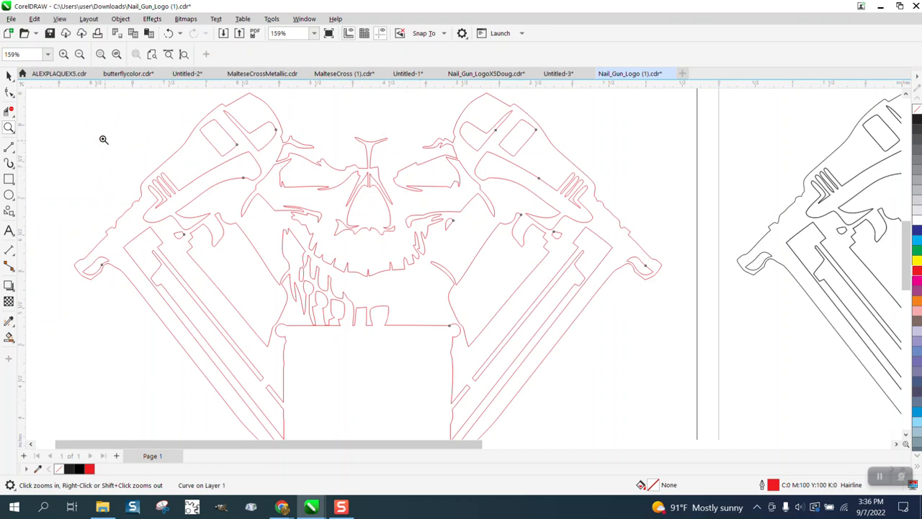
{"action": "left_click_drag", "start_coordinate": [349, 137], "coordinate": [504, 209]}
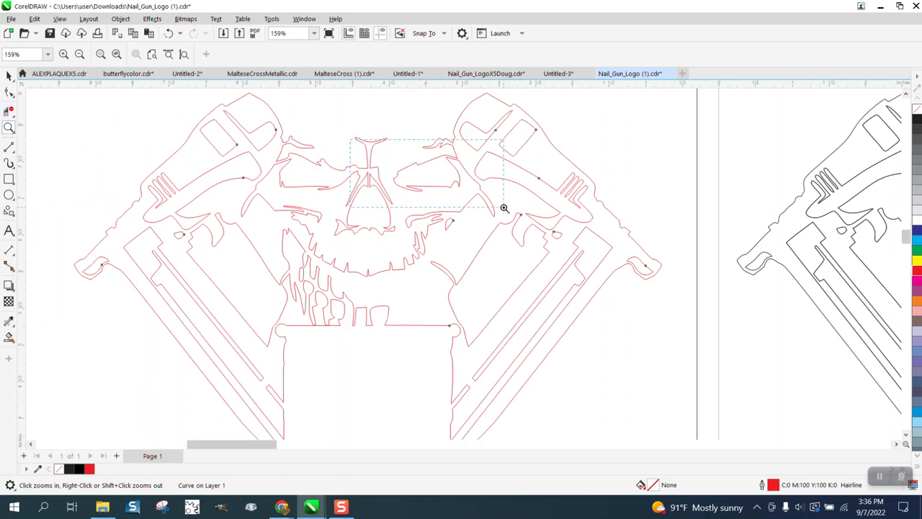
{"action": "left_click", "coordinate": [504, 209]}
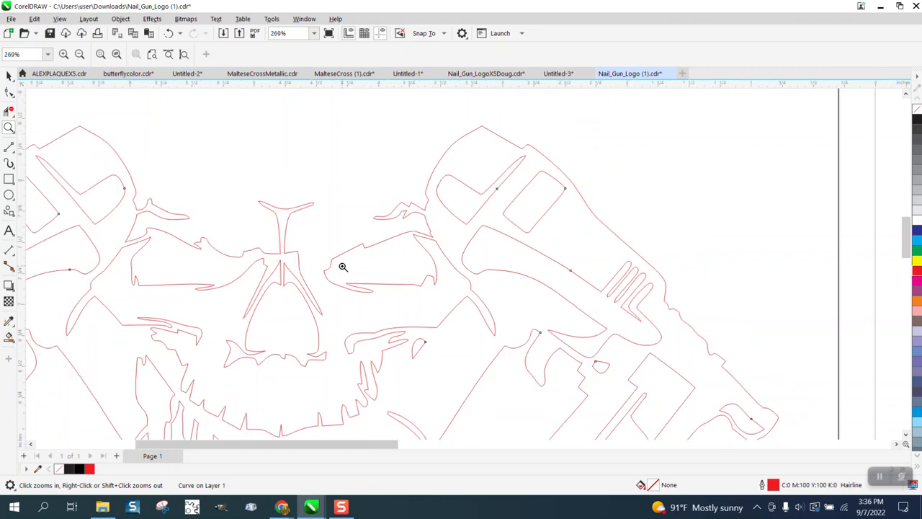
{"action": "mouse_move", "coordinate": [270, 236]}
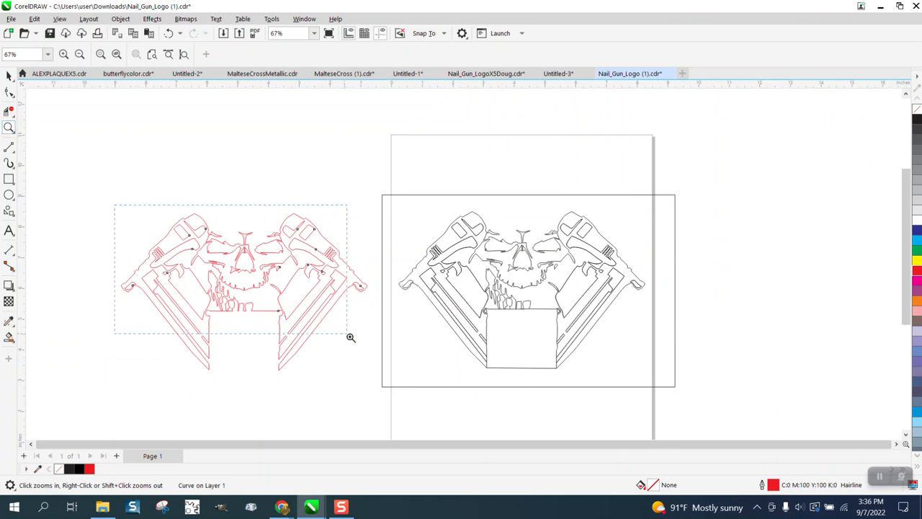
{"action": "left_click", "coordinate": [351, 337]}
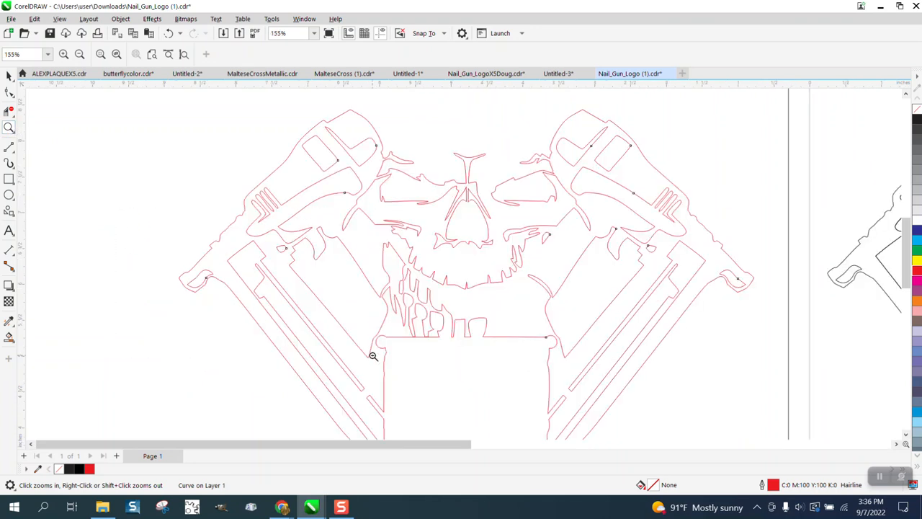